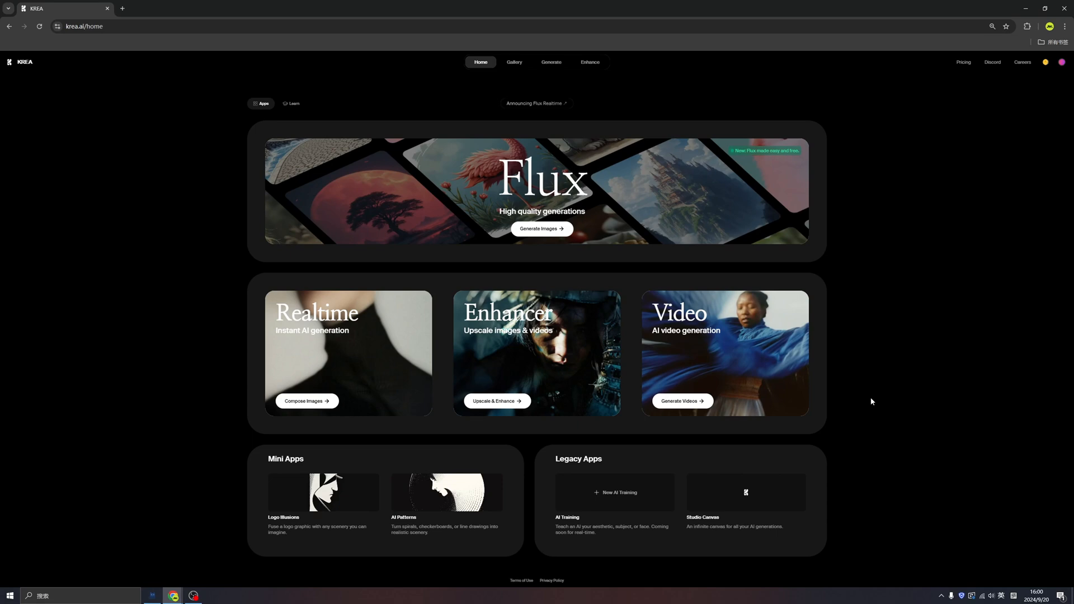
{"action": "mouse_move", "coordinate": [860, 210]}
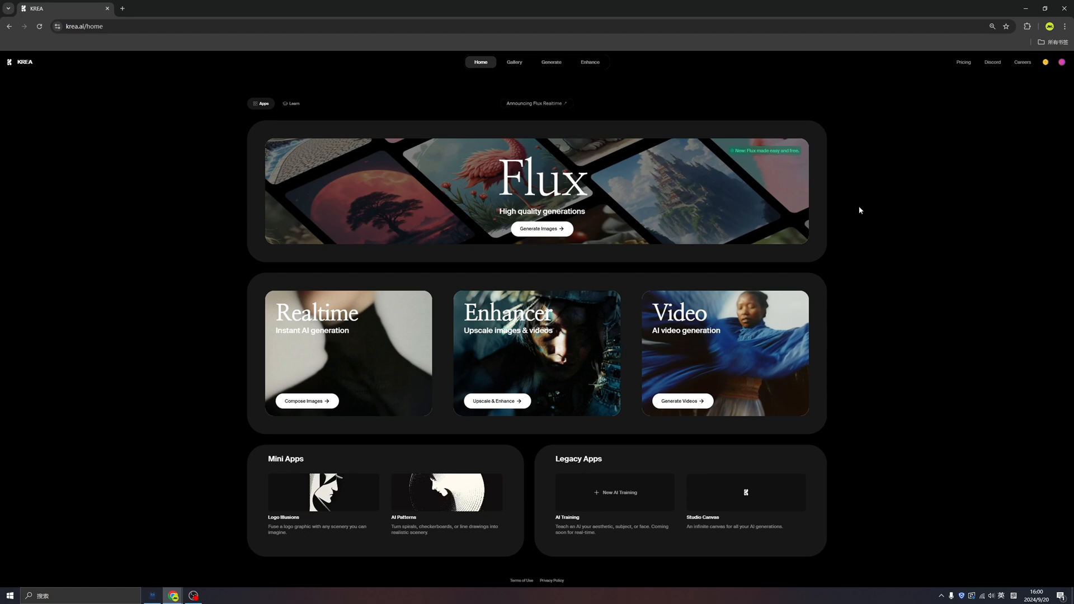
{"action": "mouse_move", "coordinate": [515, 63]}
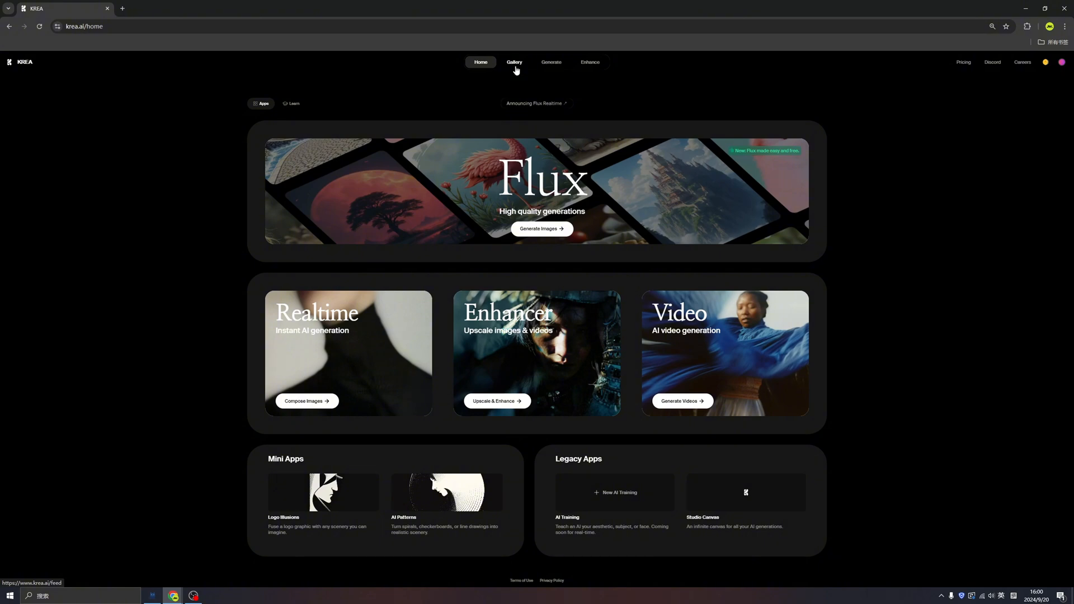
Filter the Gallery to the Vehicles category of community images
{"action": "left_click", "coordinate": [513, 62]}
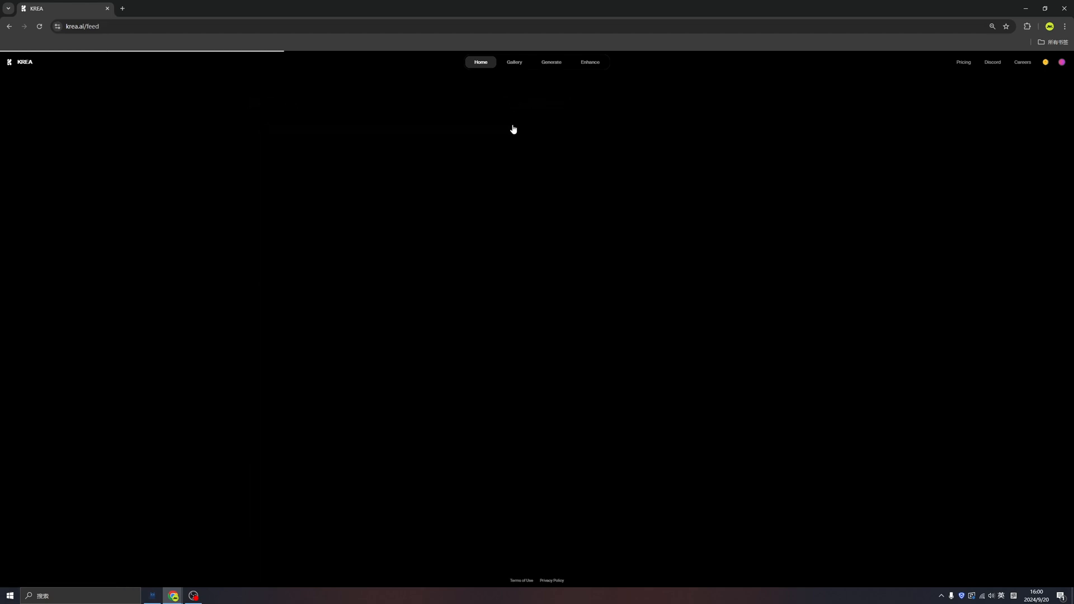
{"action": "left_click", "coordinate": [514, 63]}
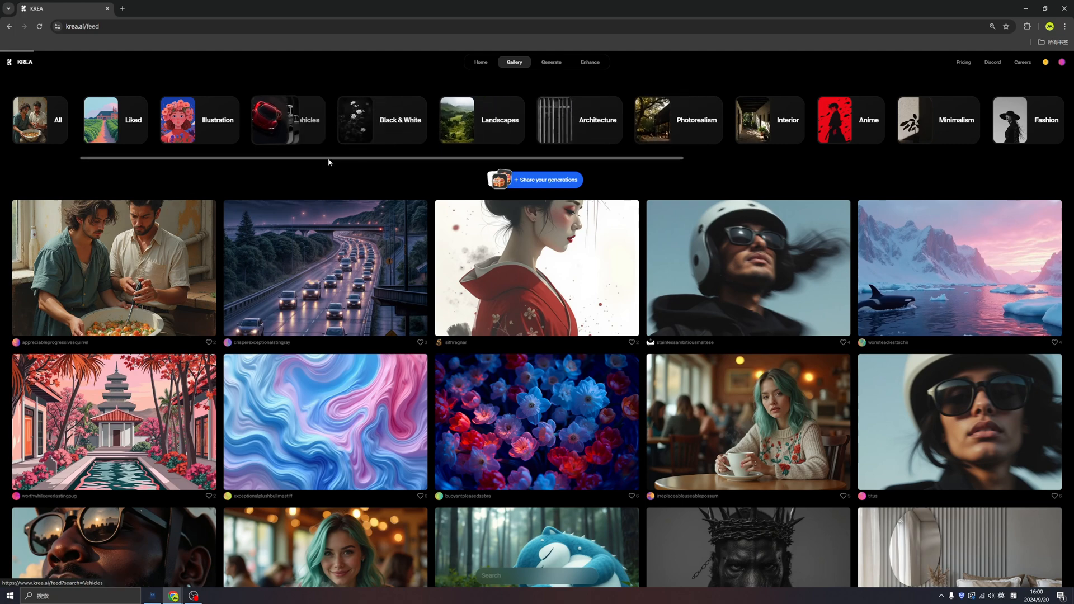
{"action": "left_click", "coordinate": [288, 120]}
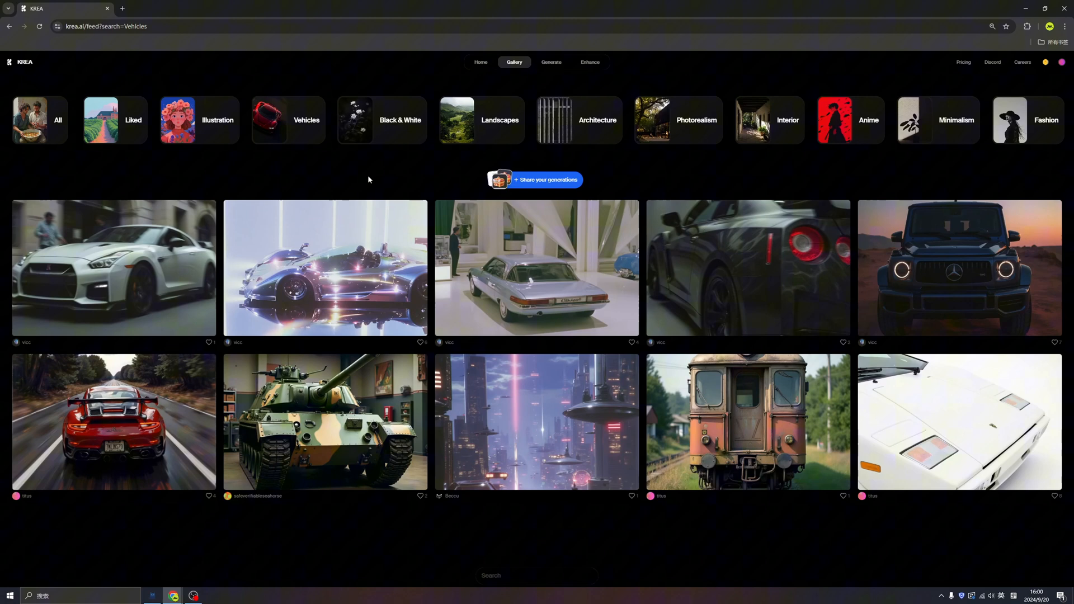
{"action": "mouse_move", "coordinate": [335, 182]}
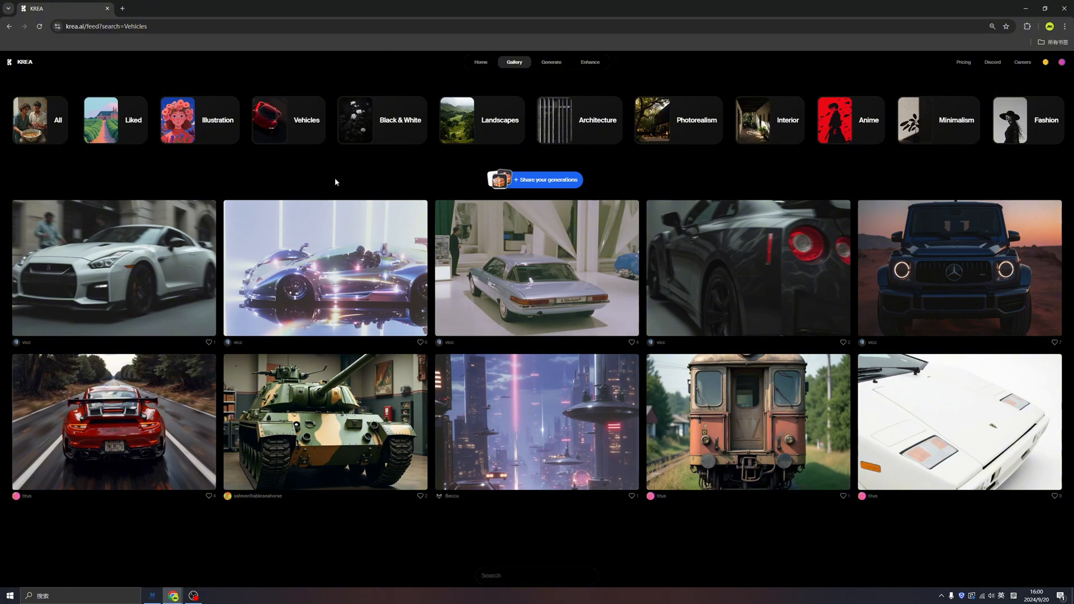
{"action": "mouse_move", "coordinate": [523, 276]}
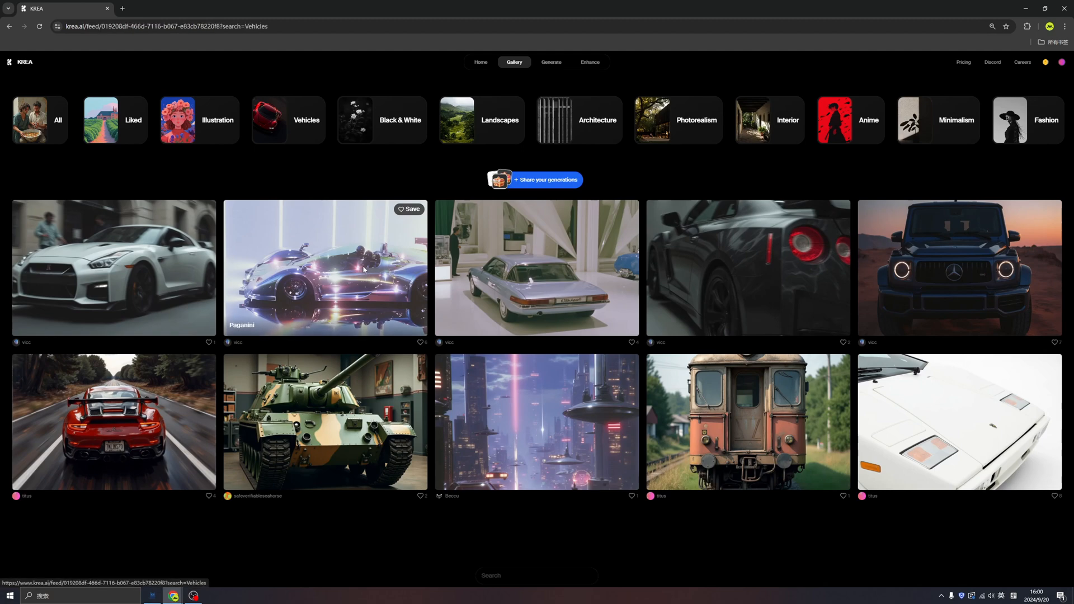
View the Paganini car image in detail with its creator, prompts and styles
{"action": "left_click", "coordinate": [325, 267]}
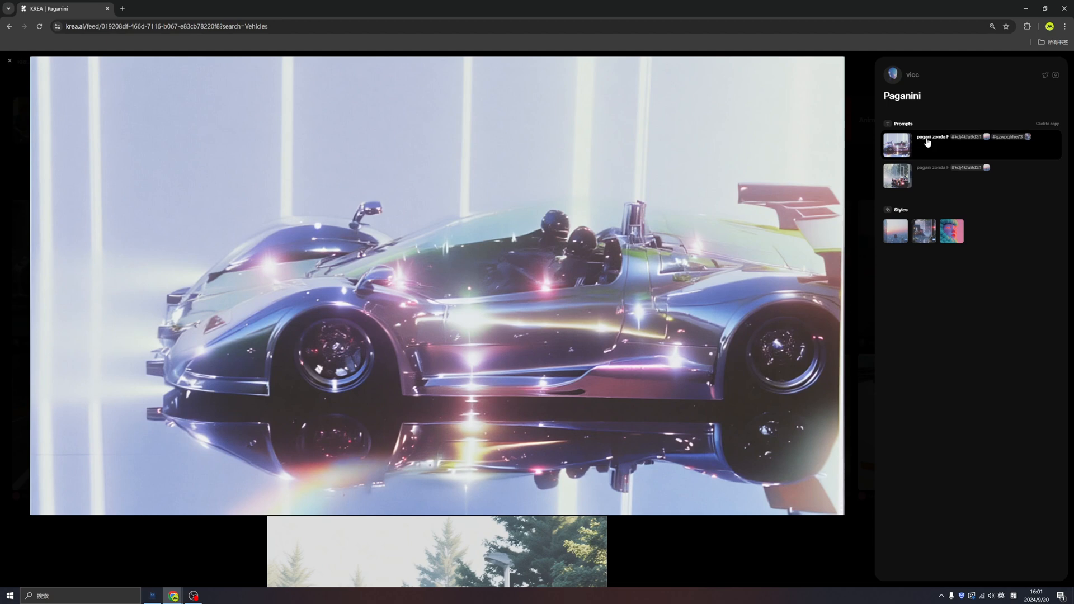
{"action": "mouse_move", "coordinate": [908, 178]}
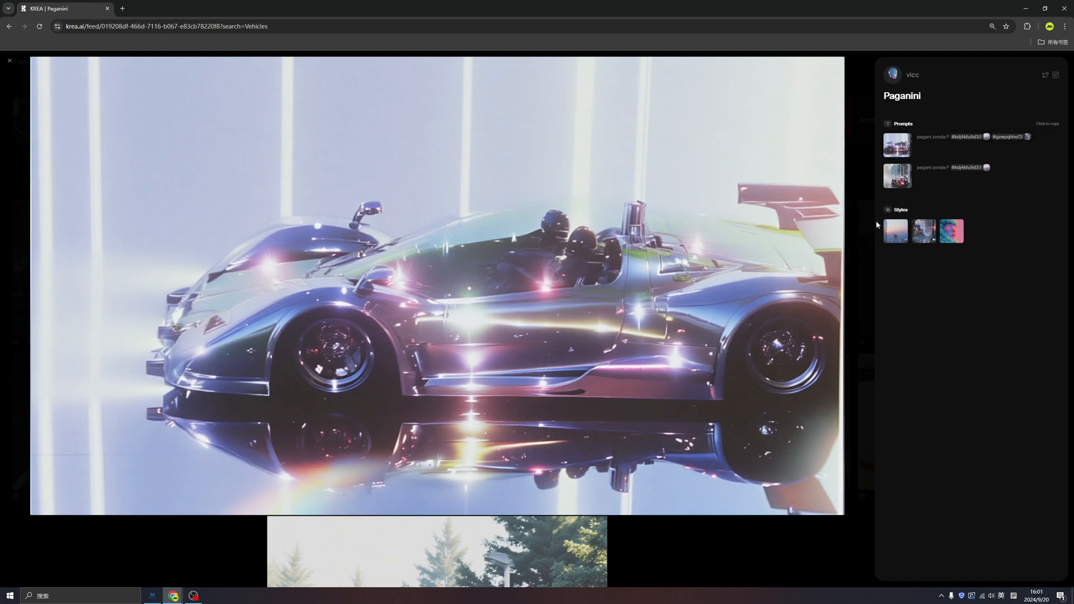
{"action": "mouse_move", "coordinate": [903, 222]}
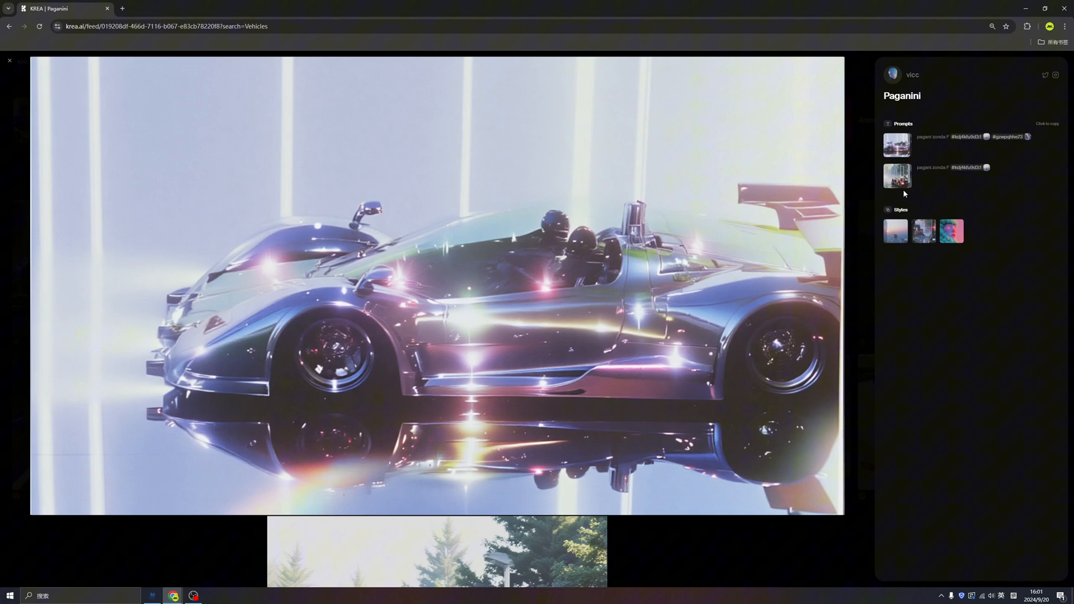
{"action": "mouse_move", "coordinate": [900, 225]}
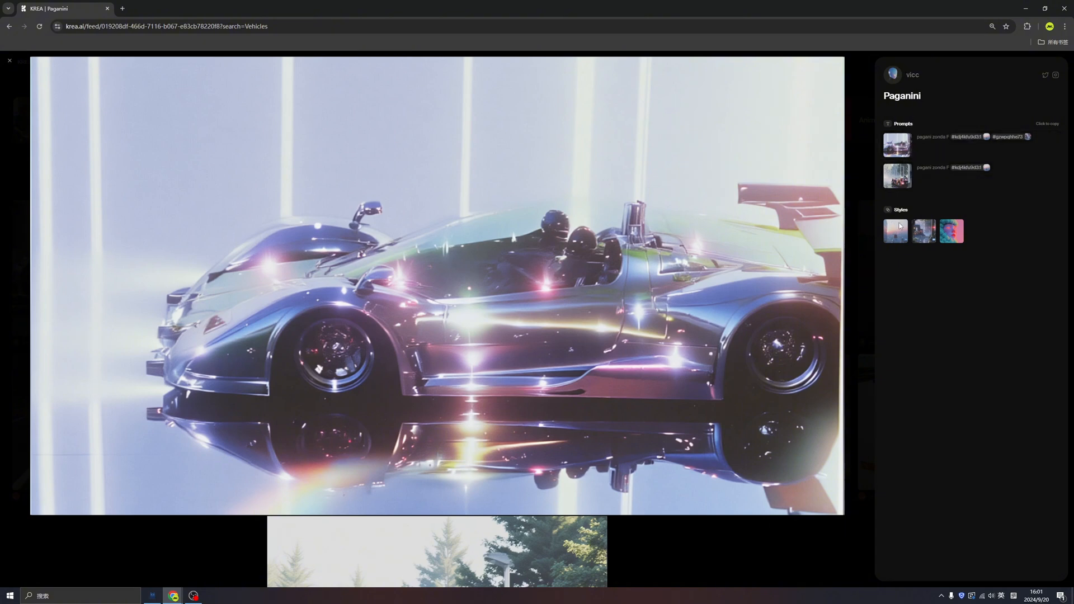
{"action": "mouse_move", "coordinate": [966, 174]}
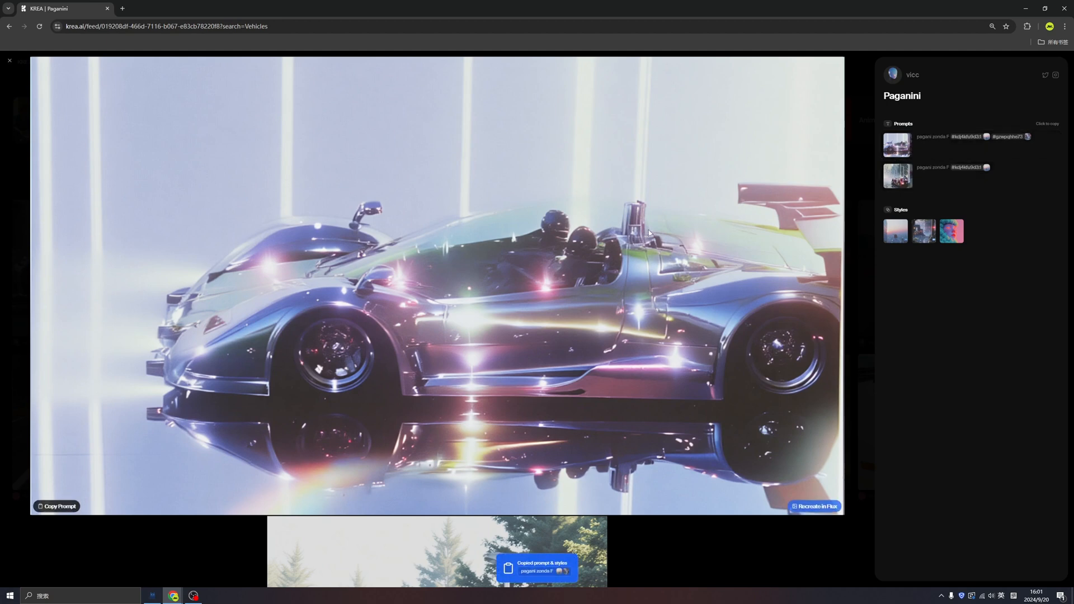
{"action": "mouse_move", "coordinate": [849, 274]}
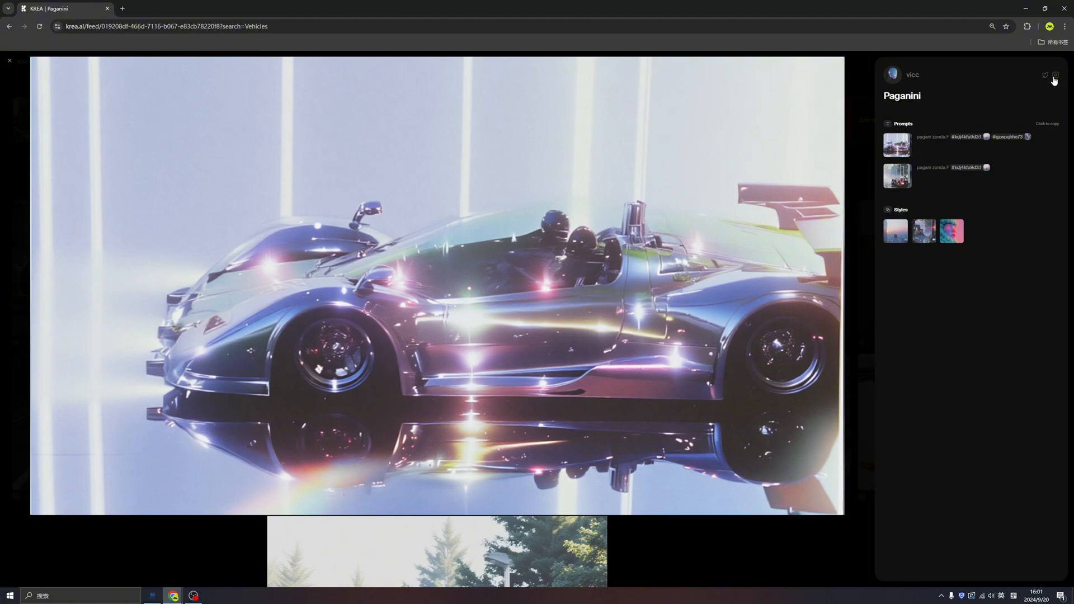
Leave the Paganini image and go to your profile page via the account menu
{"action": "left_click", "coordinate": [9, 61]}
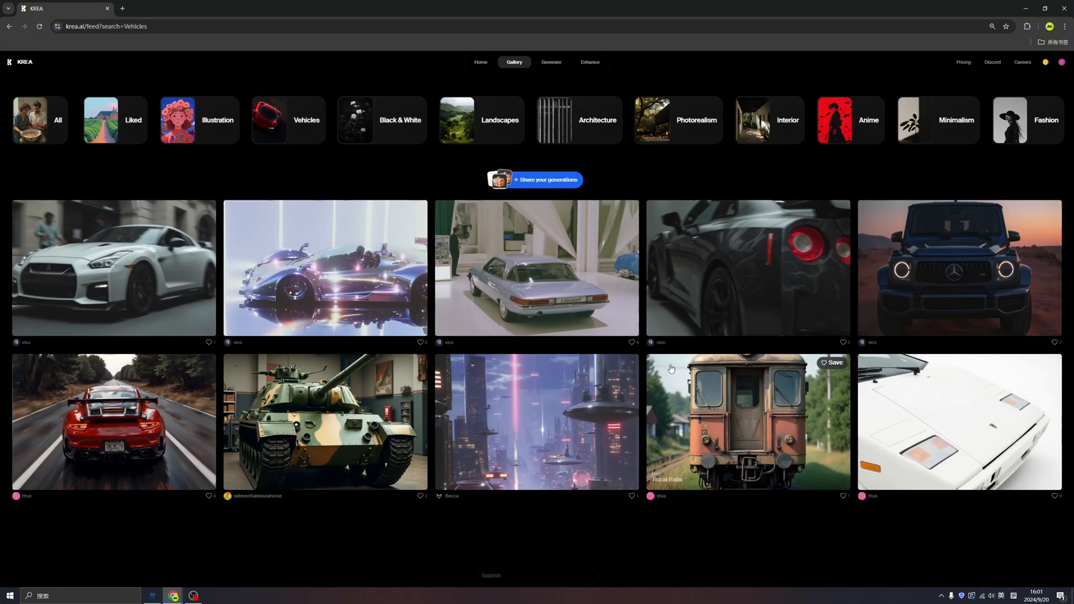
{"action": "left_click", "coordinate": [1063, 62]}
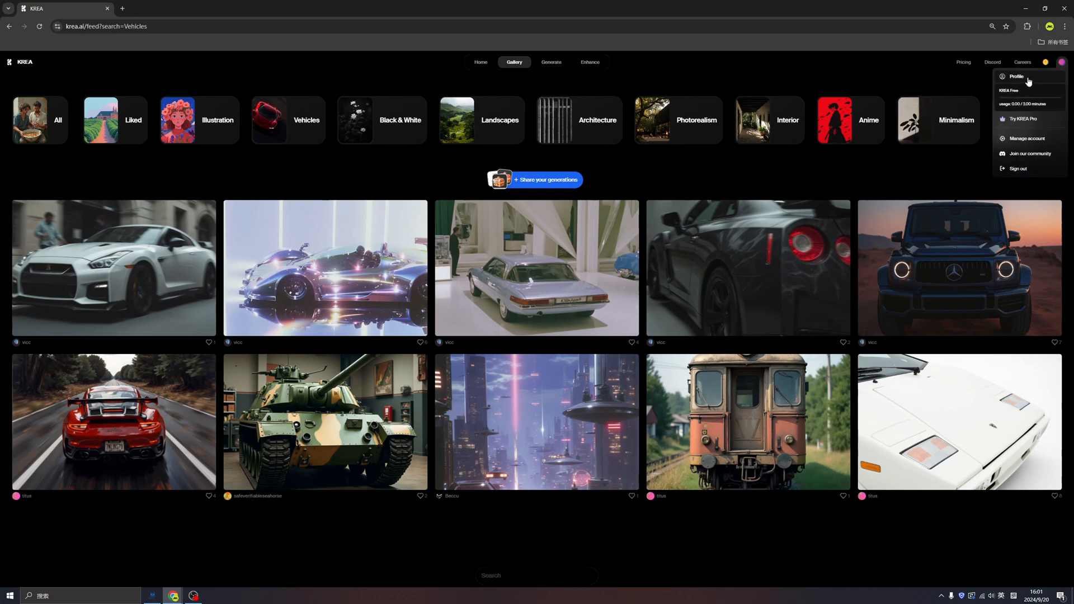
{"action": "left_click", "coordinate": [1017, 76]}
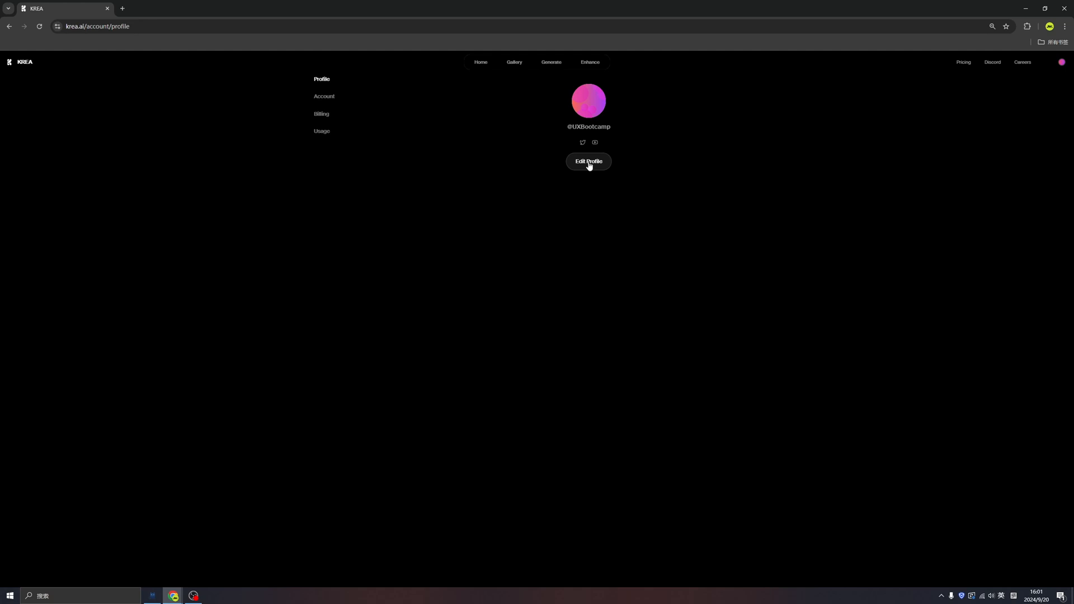
Bring up the Edit Profile dialog and dismiss it without changes
{"action": "left_click", "coordinate": [588, 161]}
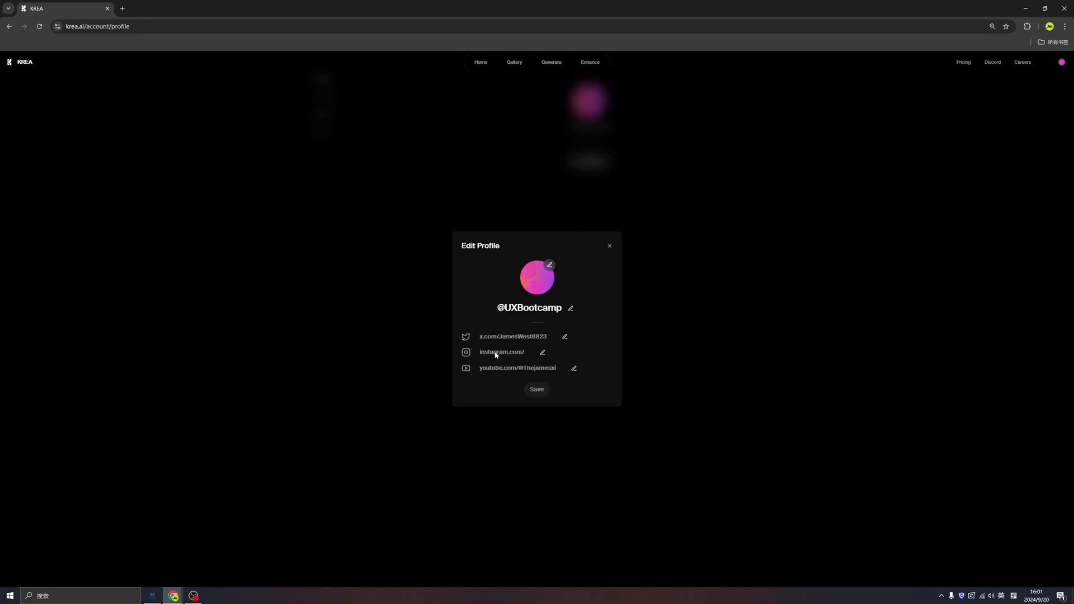
{"action": "mouse_move", "coordinate": [573, 280]}
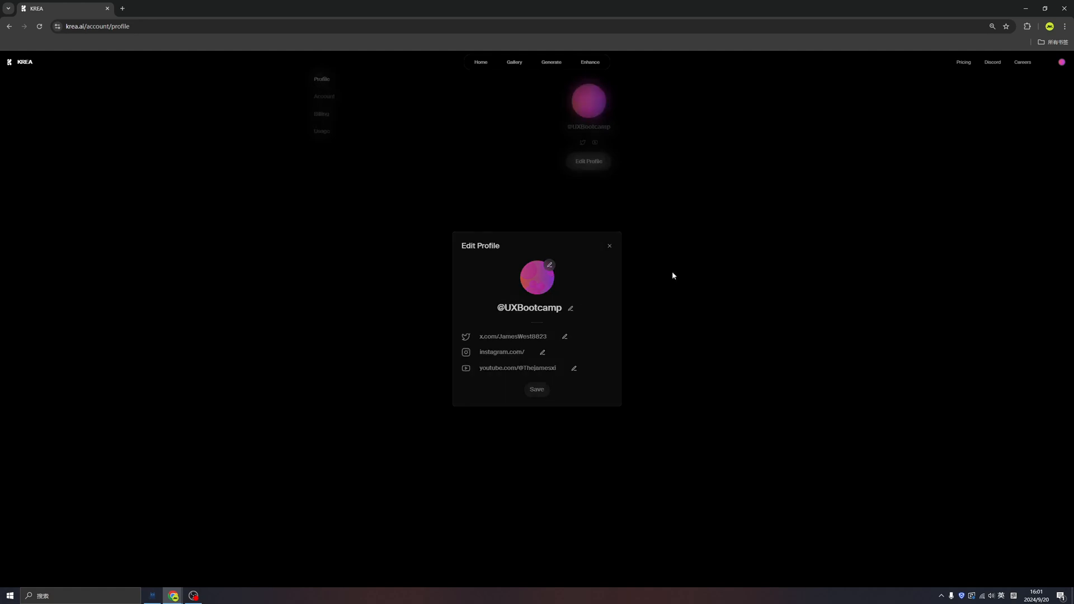
{"action": "left_click", "coordinate": [609, 246]}
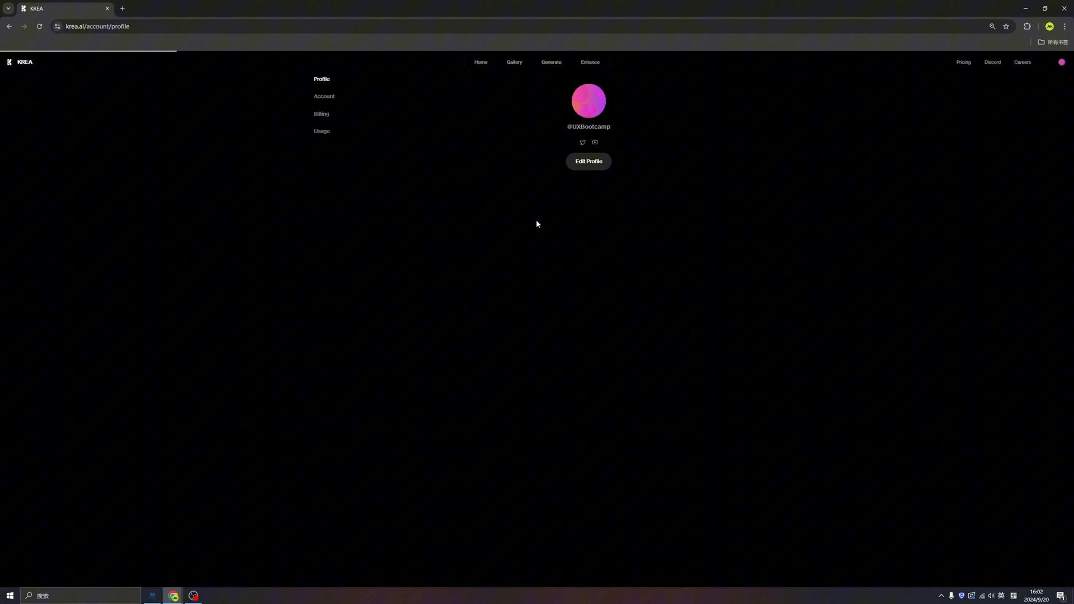
Start a new 'Share your generations' post from the Gallery feed with VR images selected
{"action": "left_click", "coordinate": [514, 62]}
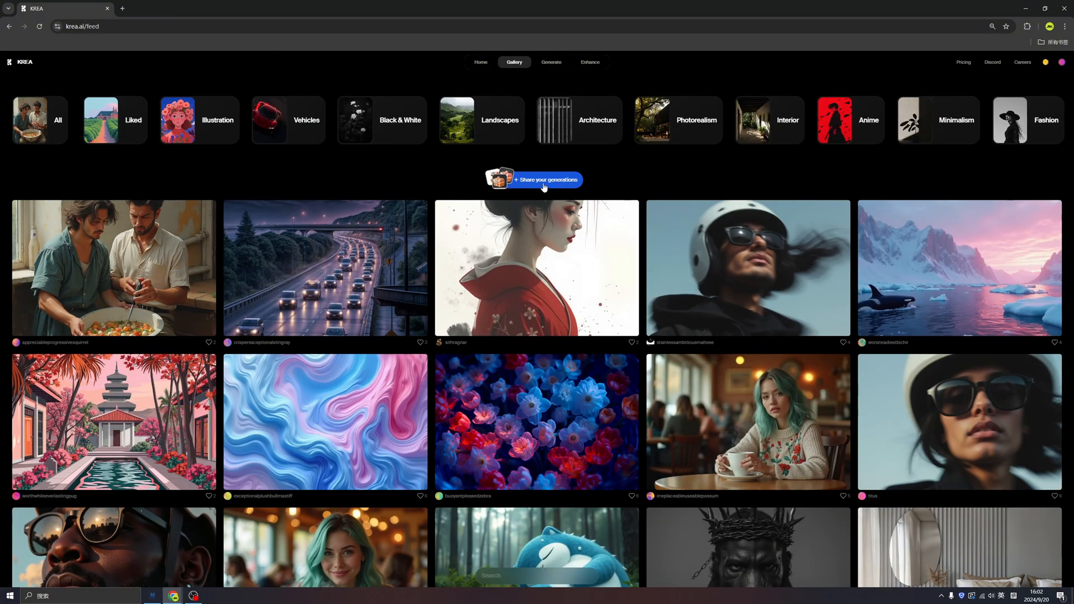
{"action": "mouse_move", "coordinate": [574, 187]}
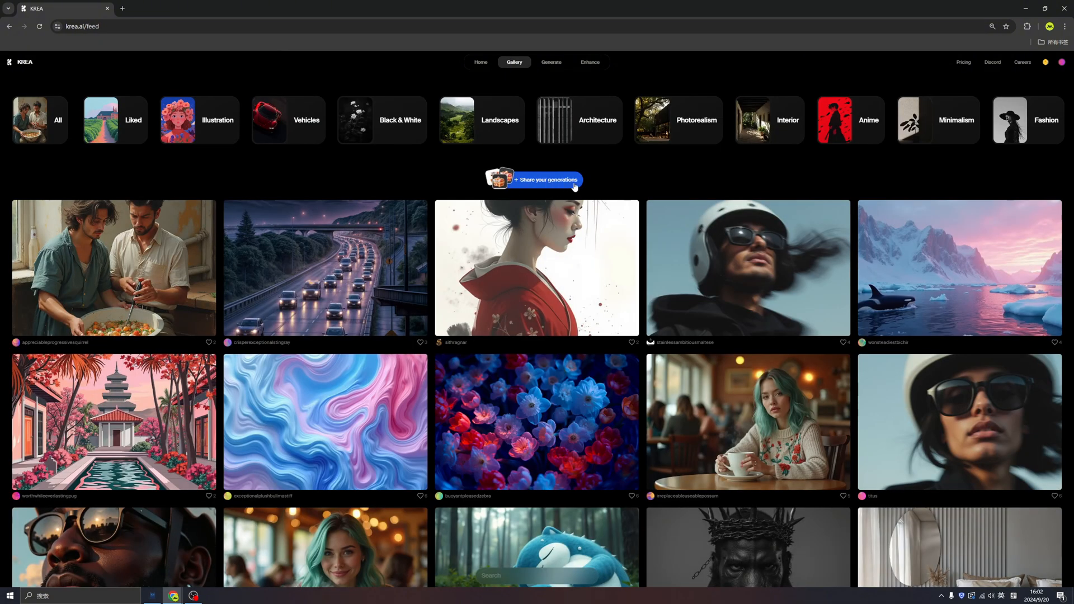
{"action": "left_click", "coordinate": [547, 179]}
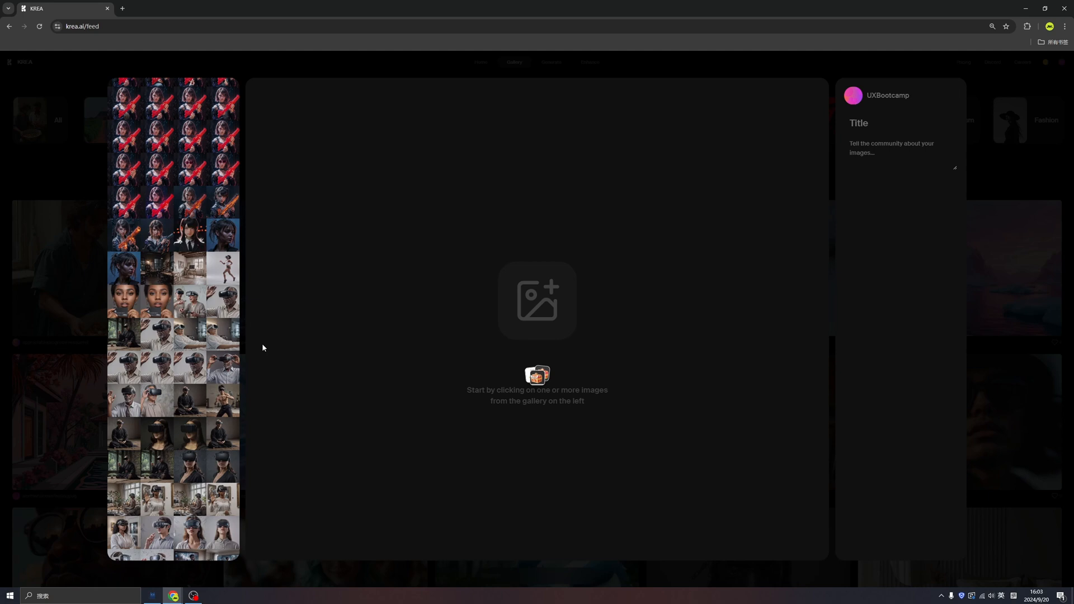
{"action": "mouse_move", "coordinate": [261, 340]}
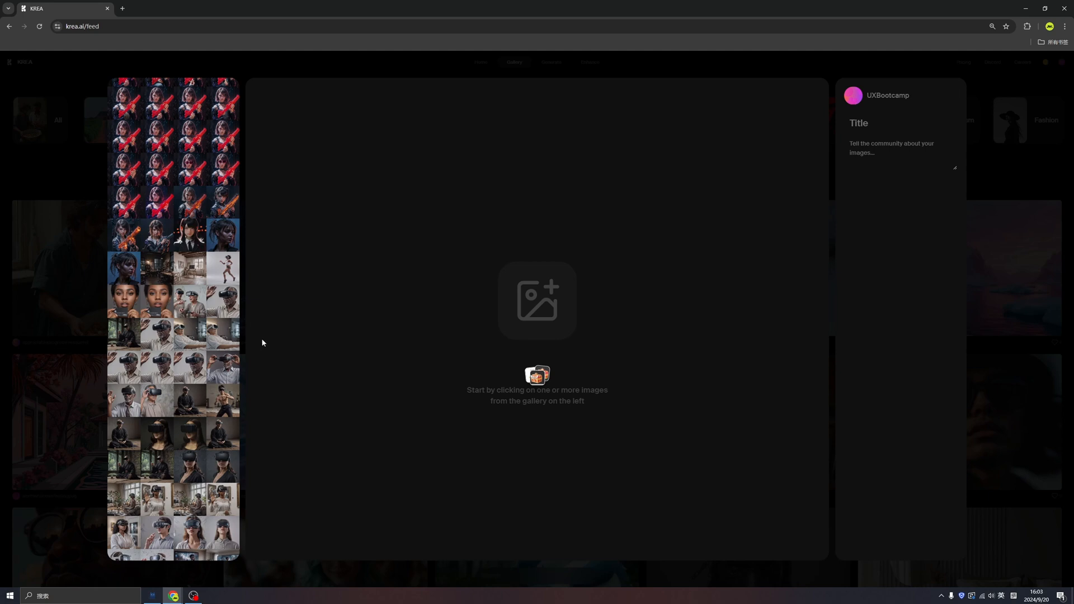
{"action": "mouse_move", "coordinate": [268, 329]}
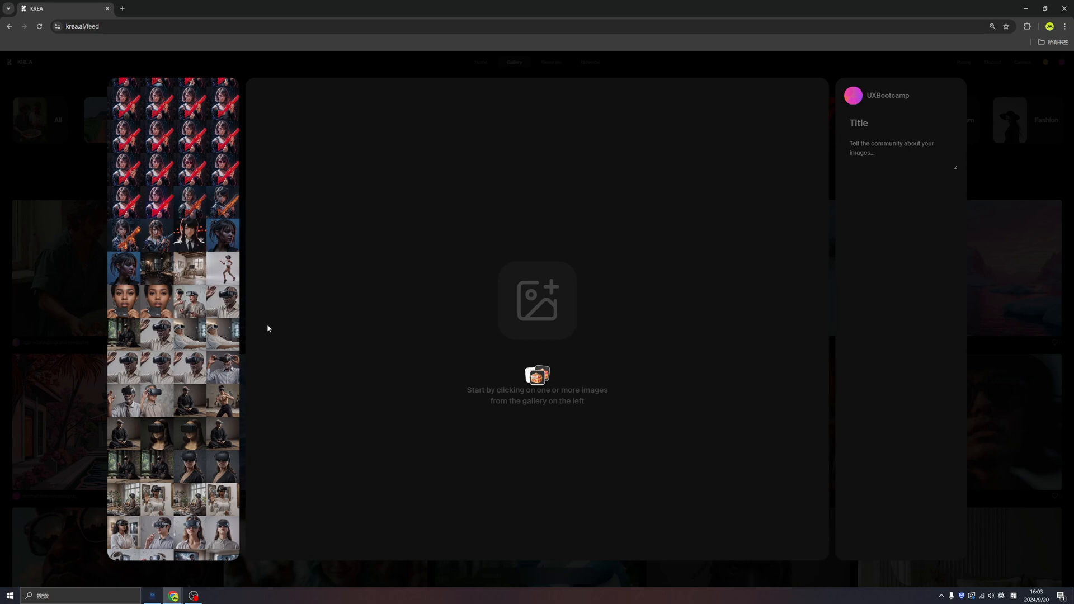
{"action": "mouse_move", "coordinate": [233, 319]}
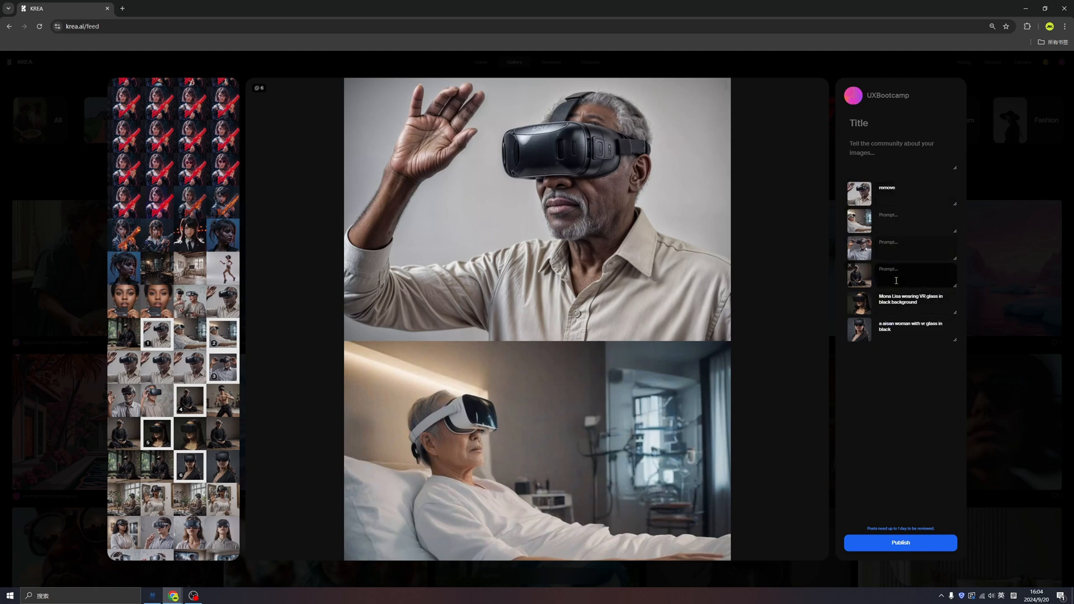
{"action": "mouse_move", "coordinate": [629, 230]}
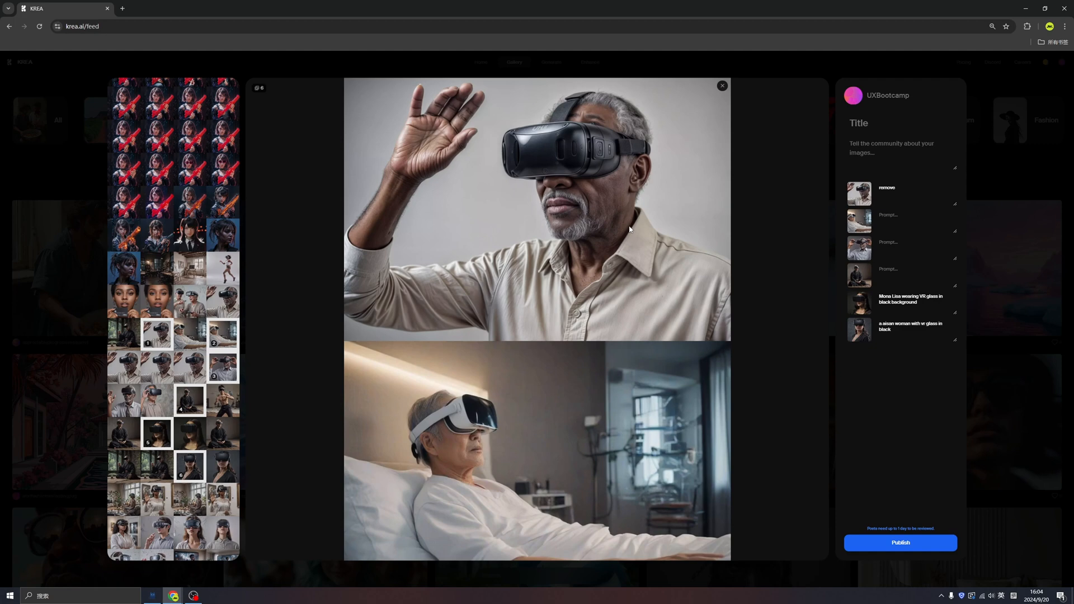
{"action": "left_click", "coordinate": [914, 221]}
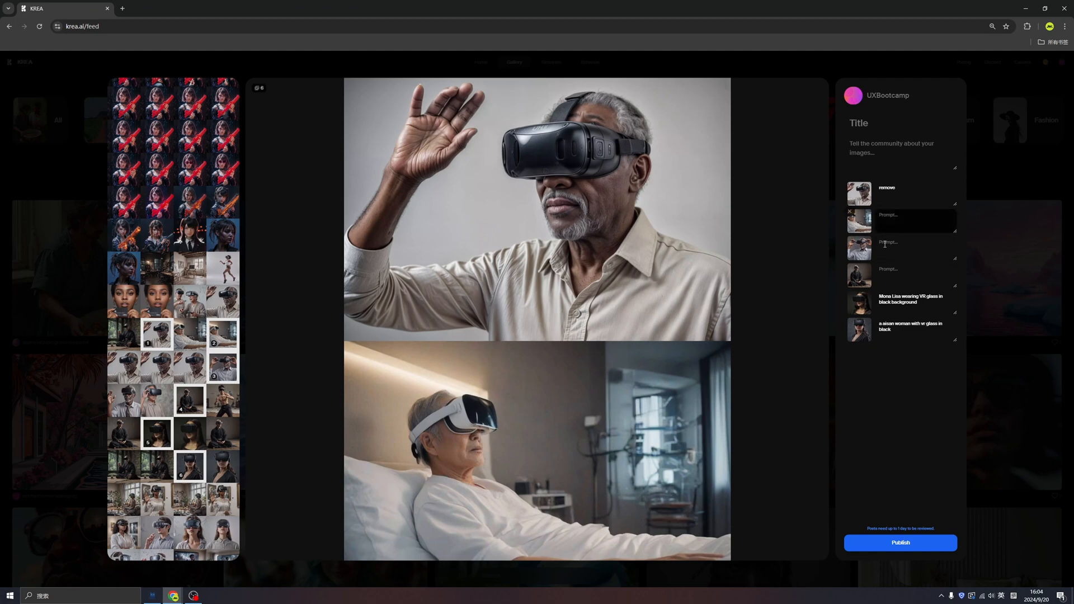
Title the post 'VR folks' with a short description and publish it
{"action": "left_click", "coordinate": [899, 124]}
{"action": "type", "text": "VR related images,check them out :D"}
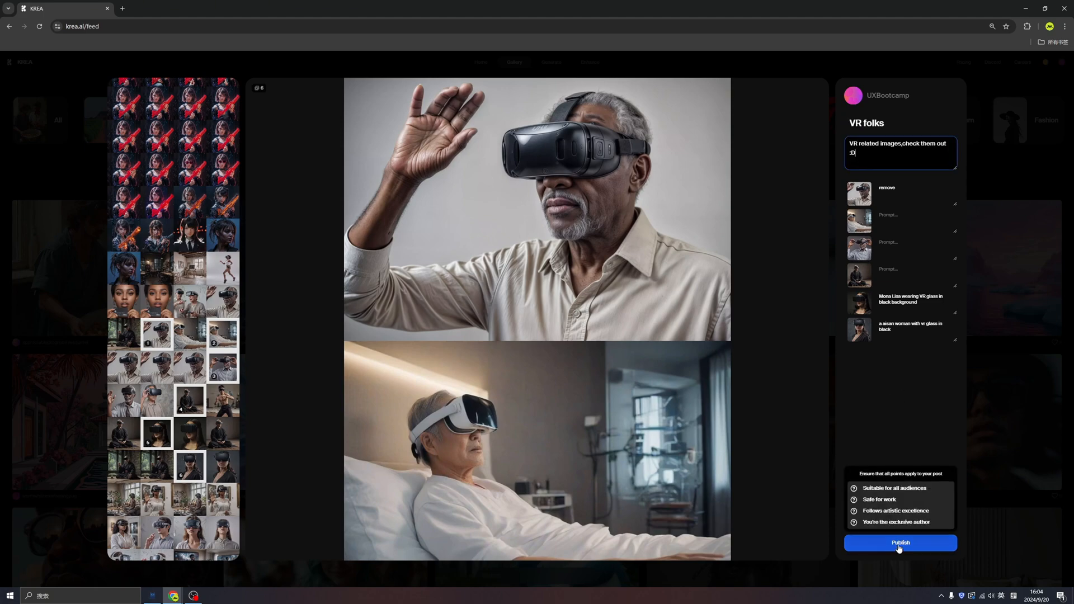
{"action": "left_click", "coordinate": [899, 543]}
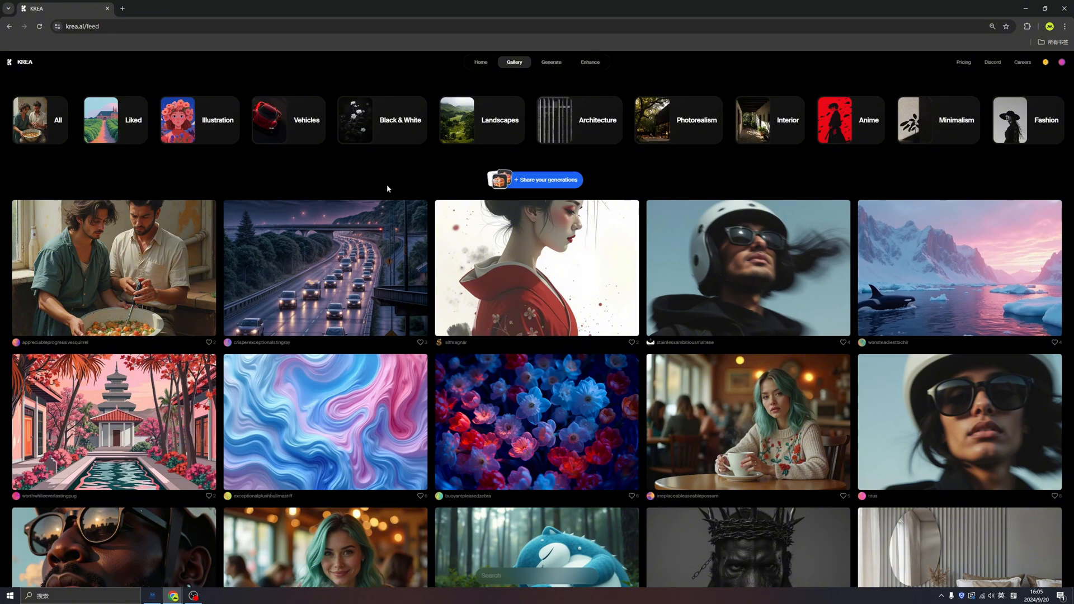
{"action": "mouse_move", "coordinate": [388, 179]}
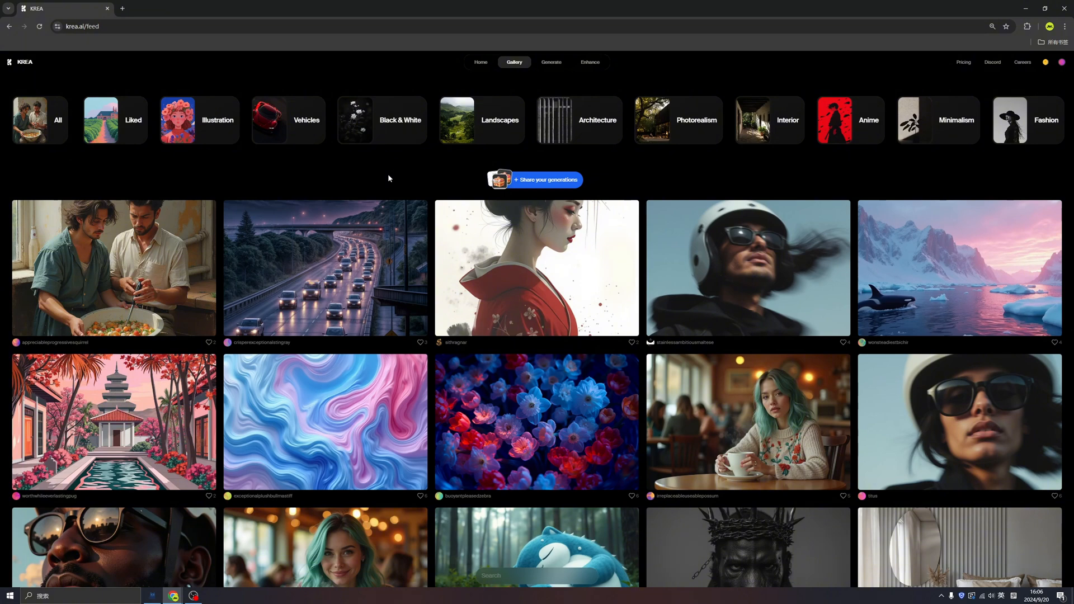
Scroll the Gallery feed down to the Krea lettering artwork and the rows below it
{"action": "scroll", "scroll_direction": "down", "scroll_amount": 3}
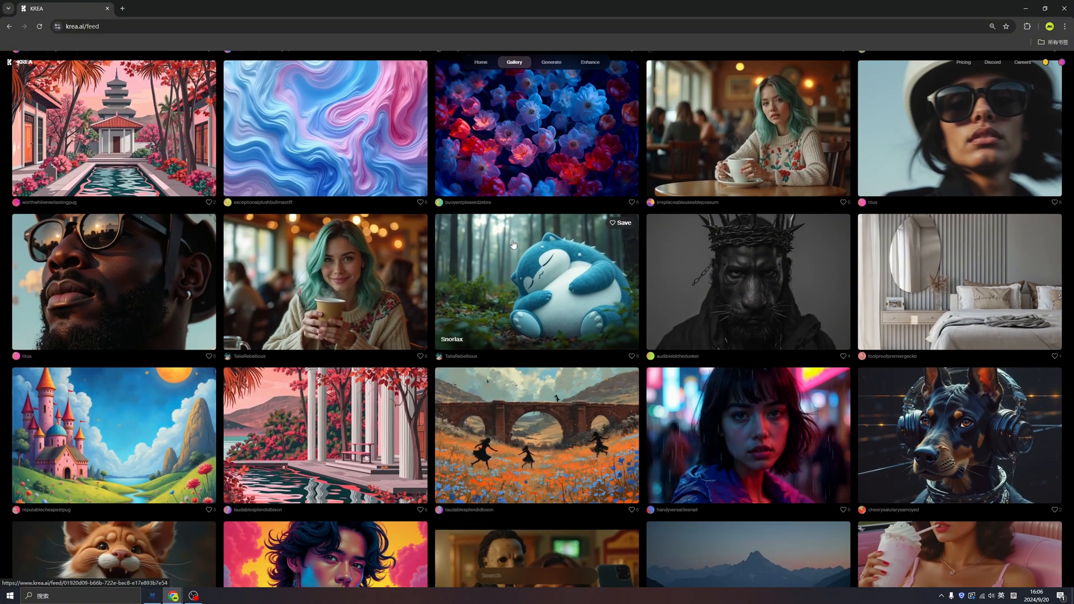
{"action": "scroll", "scroll_direction": "down", "scroll_amount": 3}
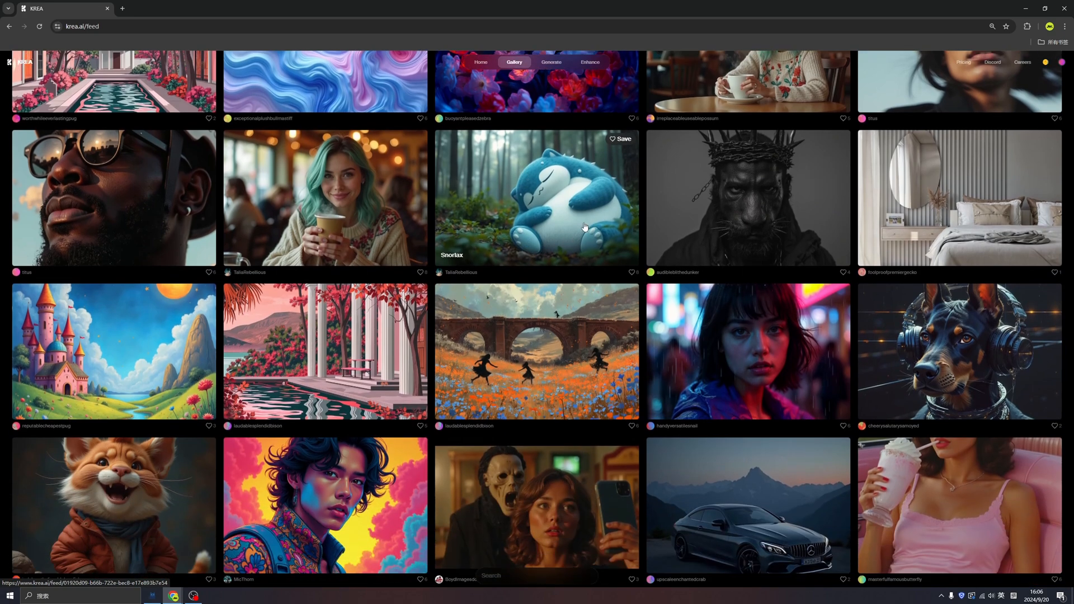
{"action": "scroll", "scroll_direction": "down", "scroll_amount": 3}
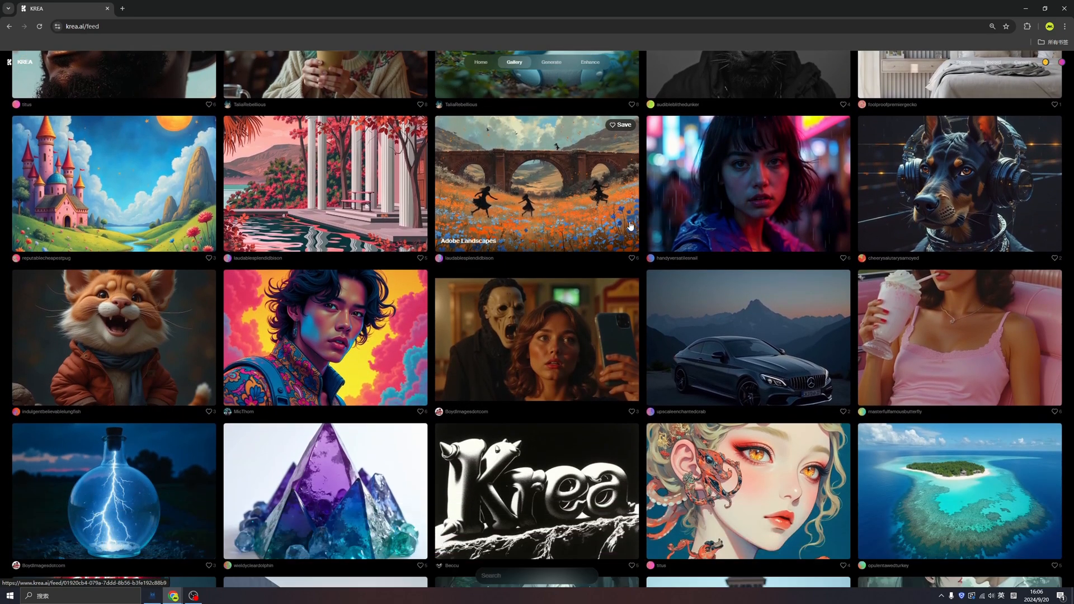
{"action": "scroll", "scroll_direction": "down", "scroll_amount": 3}
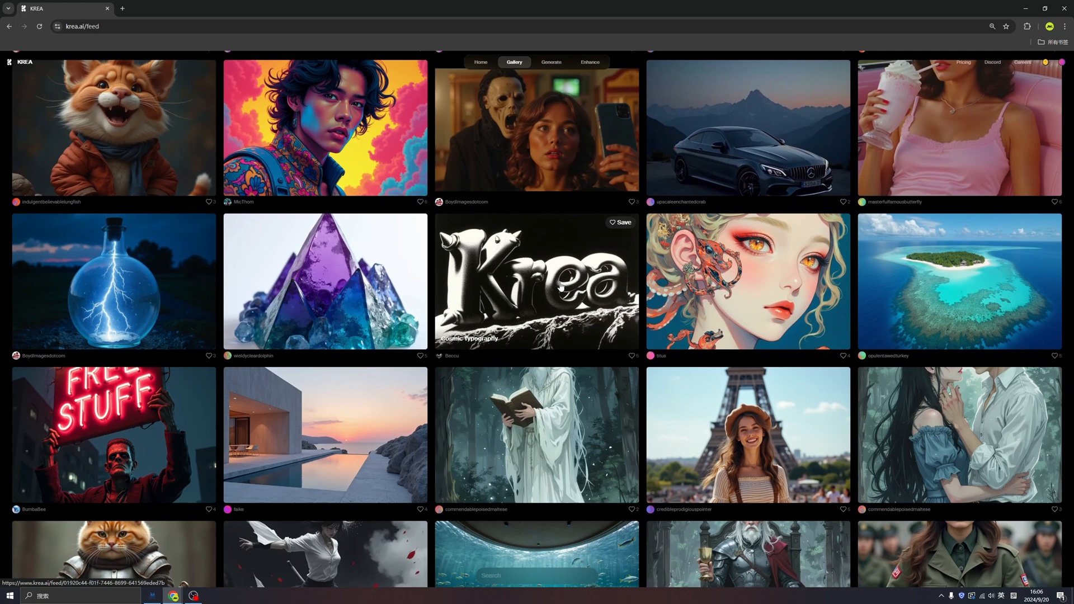
{"action": "left_click", "coordinate": [536, 281]}
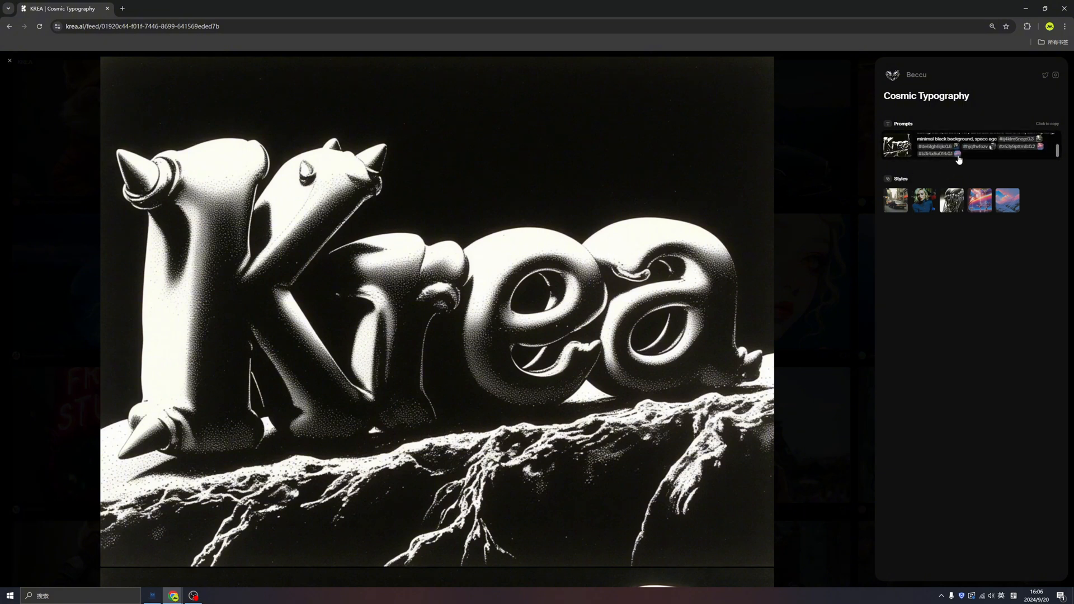
{"action": "mouse_move", "coordinate": [990, 151]}
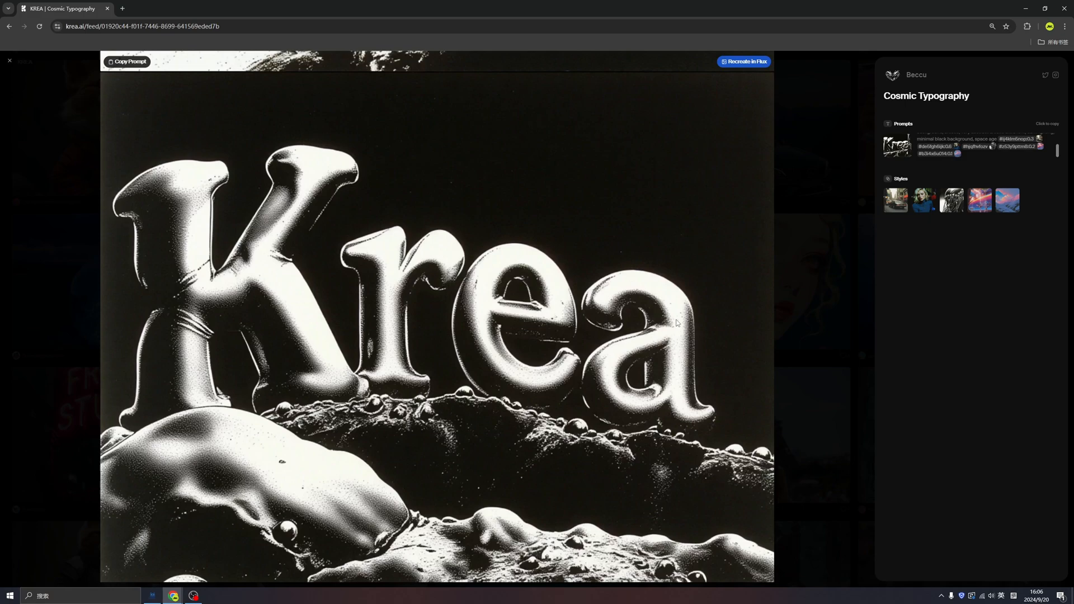
{"action": "left_click", "coordinate": [10, 60]}
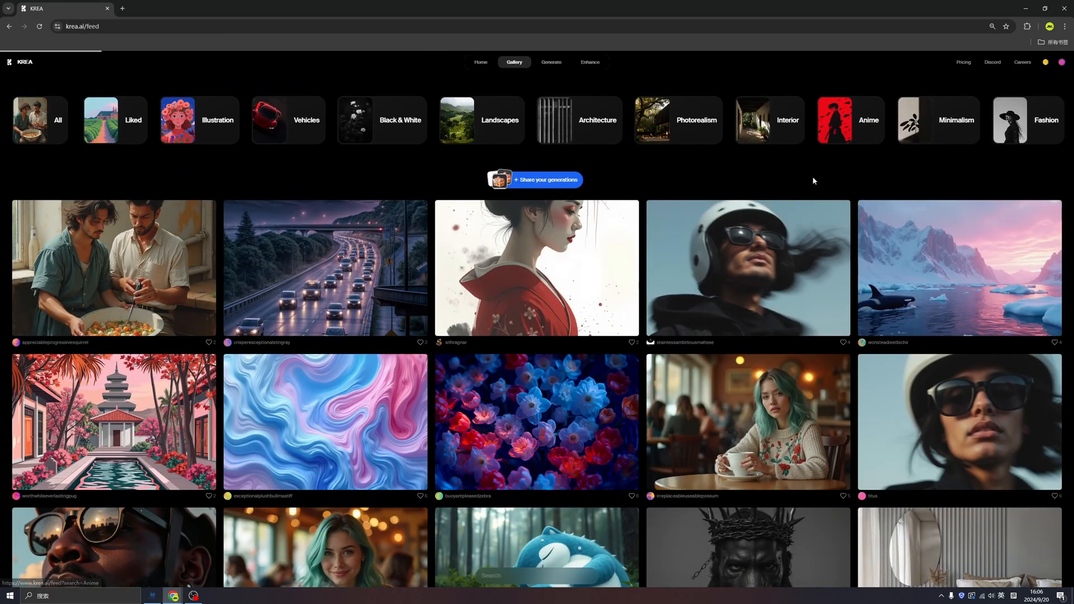
Filter to Anime, then Fashion, and view the red glowing glasses portrait's prompt
{"action": "left_click", "coordinate": [868, 119]}
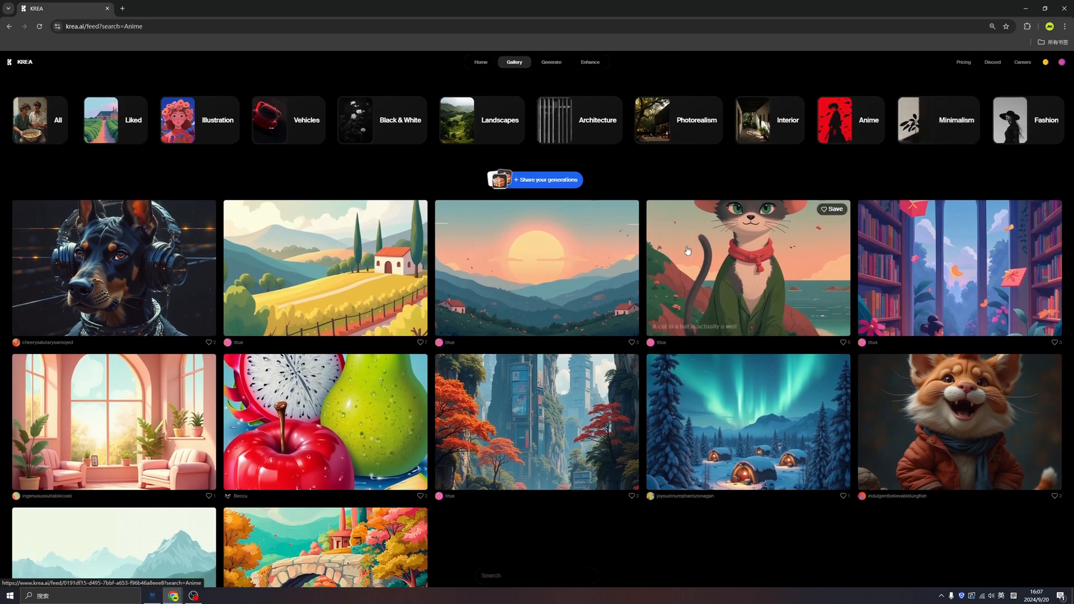
{"action": "left_click", "coordinate": [1046, 120]}
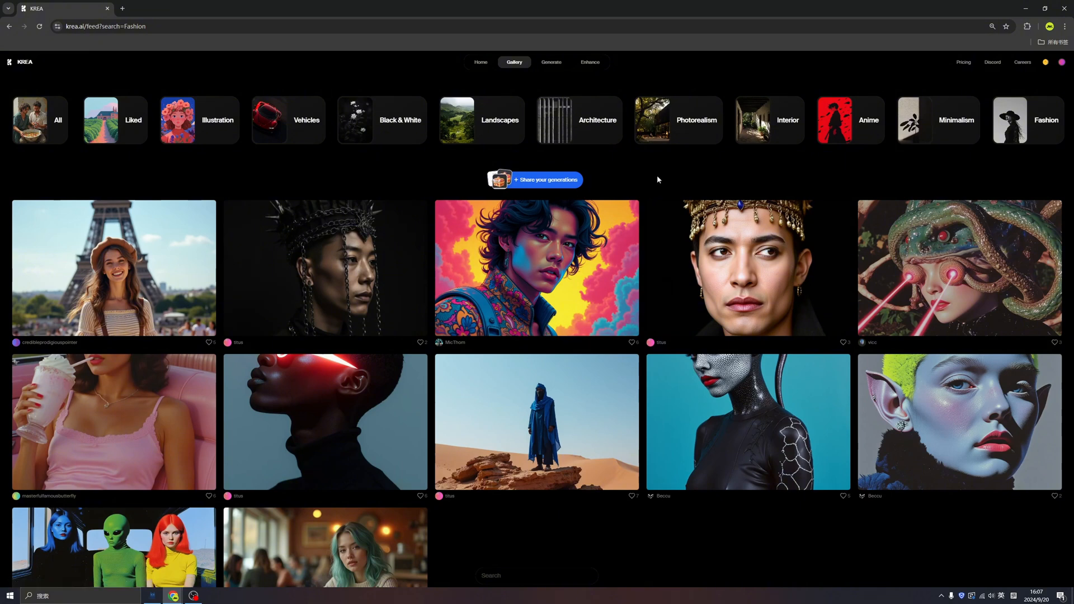
{"action": "mouse_move", "coordinate": [429, 355]}
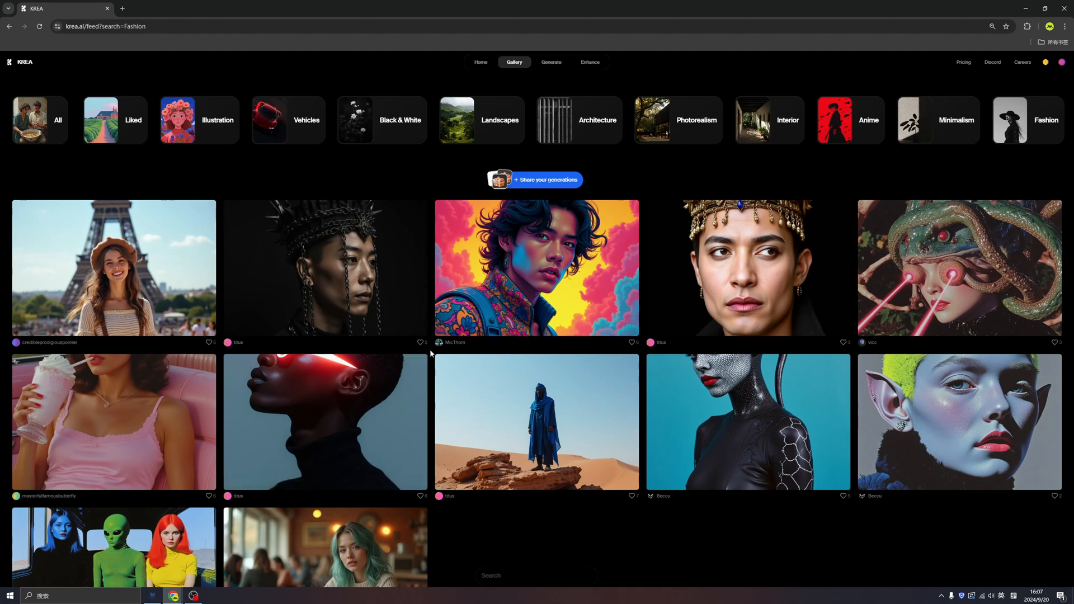
{"action": "left_click", "coordinate": [324, 422]}
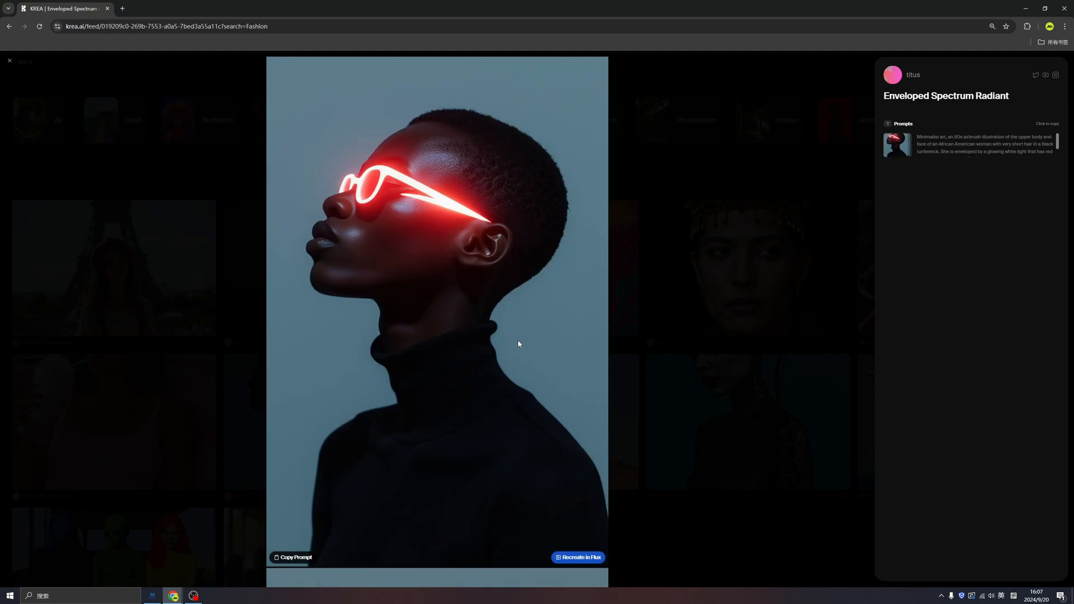